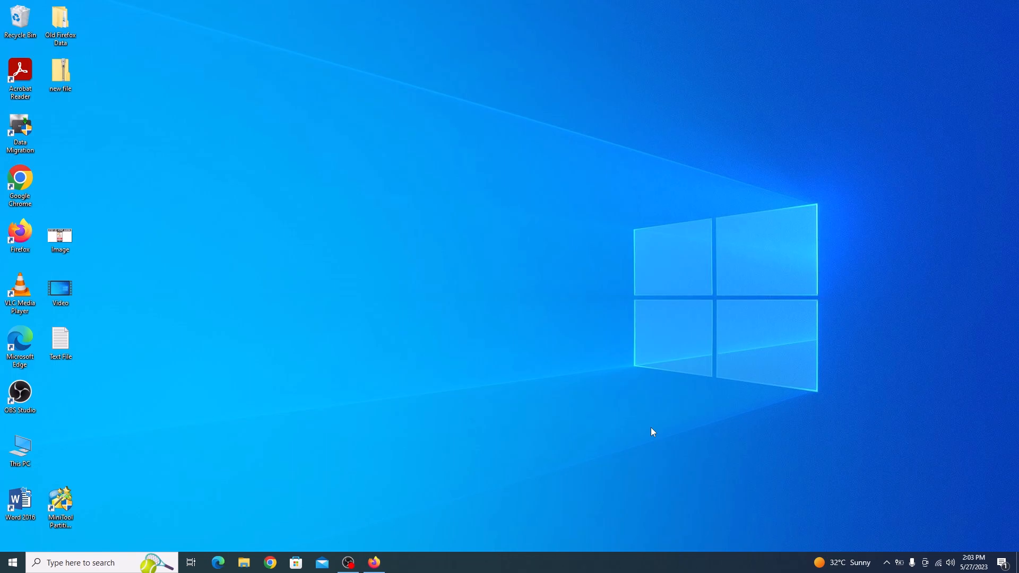
mouse_move(580, 461)
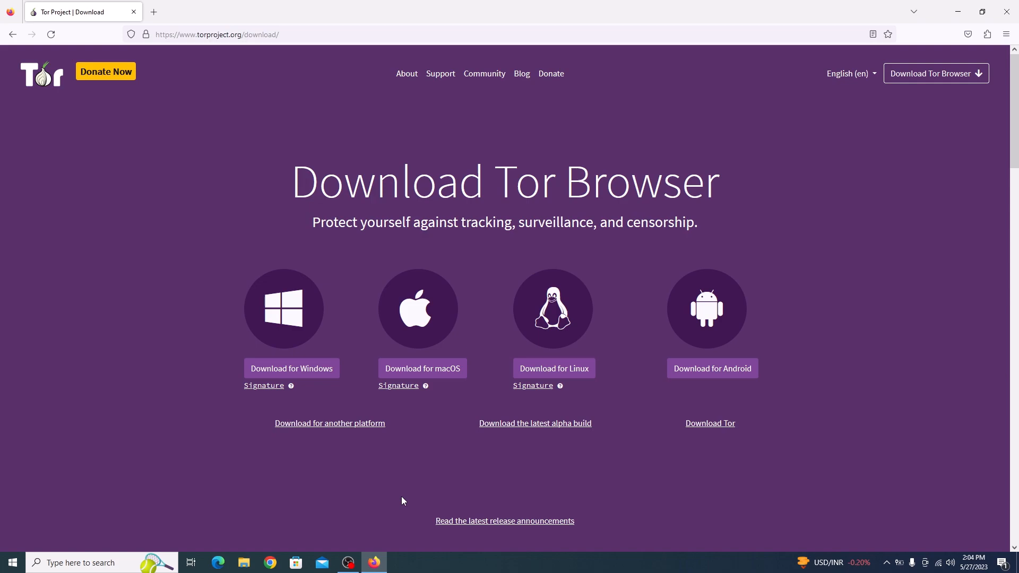
mouse_move(286, 281)
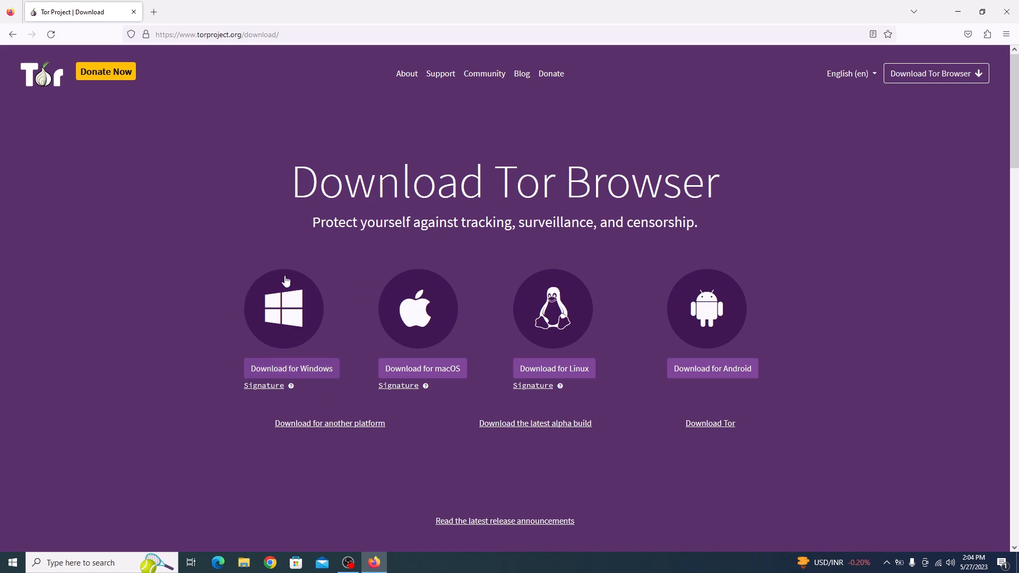
Download the Tor Browser 12.0.4 installer for Windows
click(291, 369)
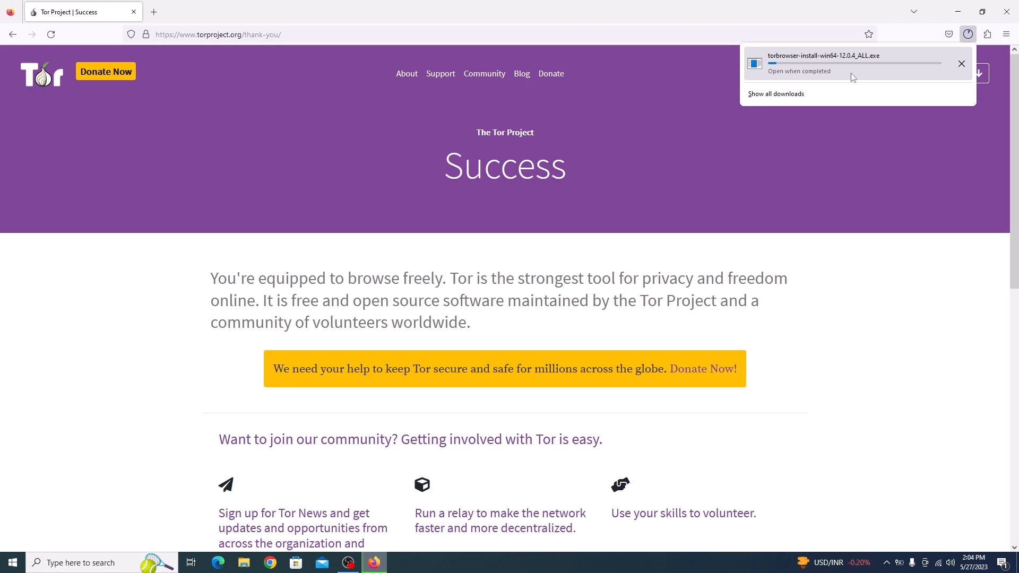
mouse_move(855, 76)
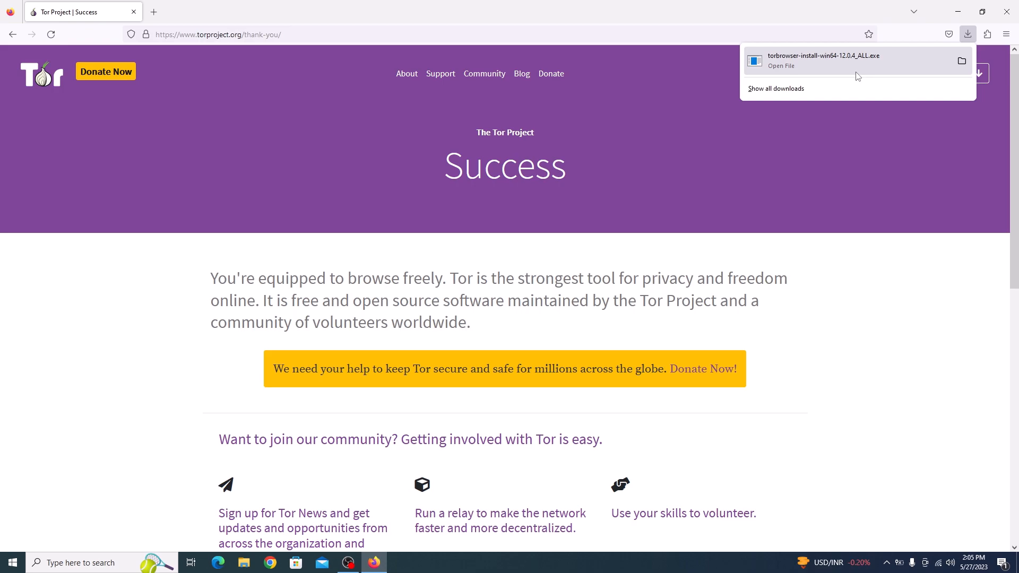
mouse_move(823, 58)
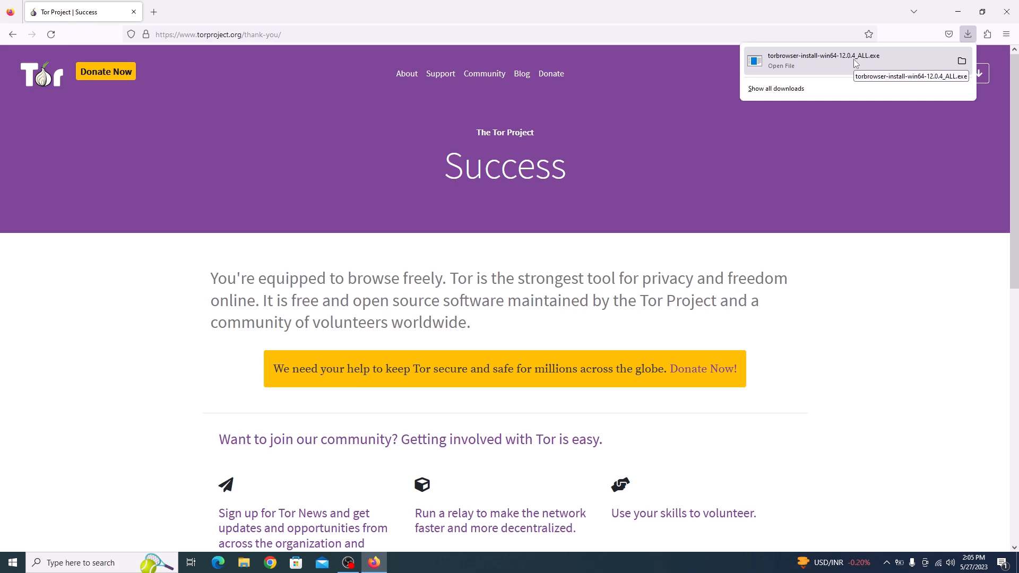
Run the downloaded installer in English, install to the suggested folder, and finish with shortcuts
click(780, 66)
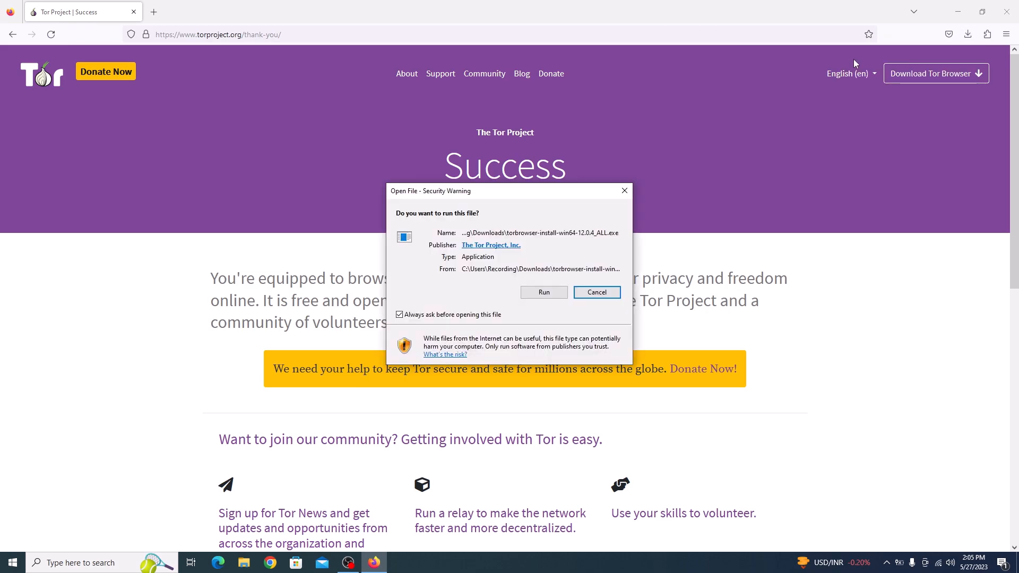
click(544, 292)
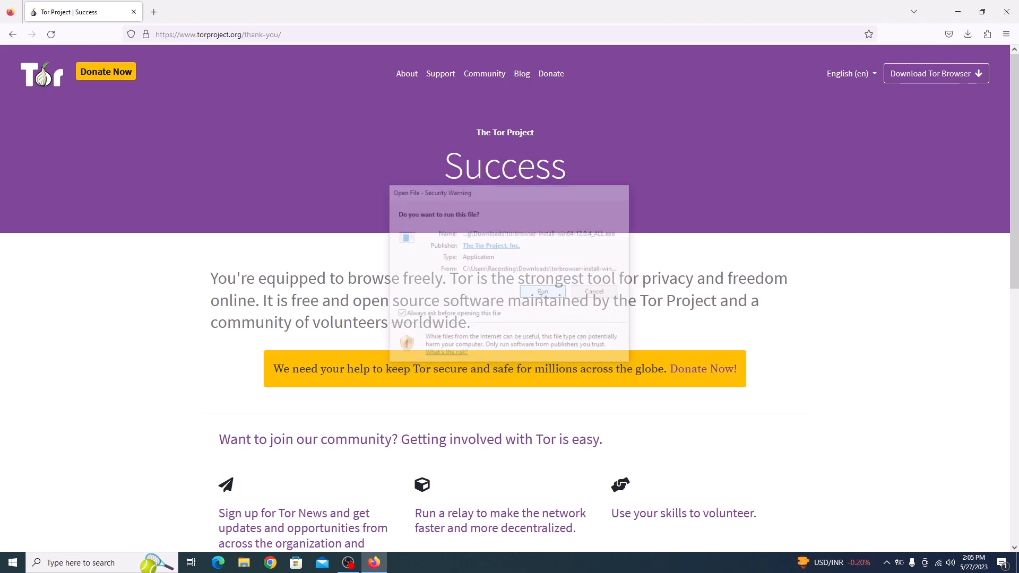
click(542, 292)
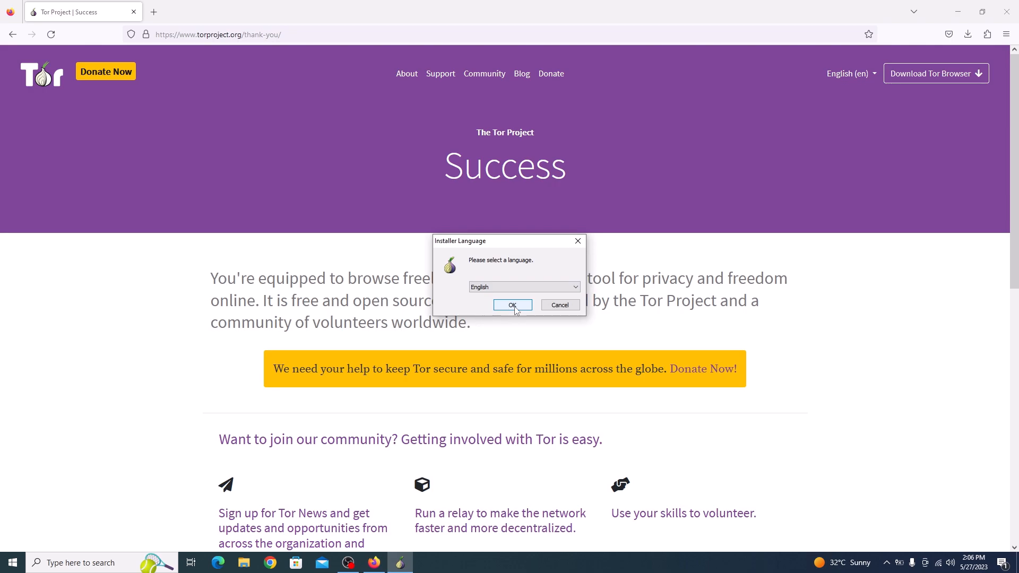
click(511, 306)
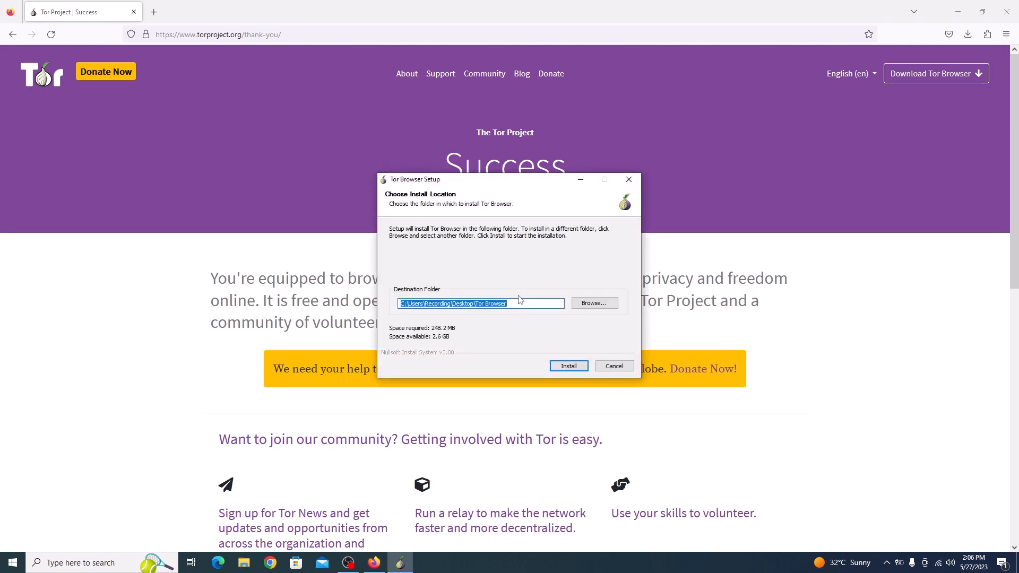
click(568, 365)
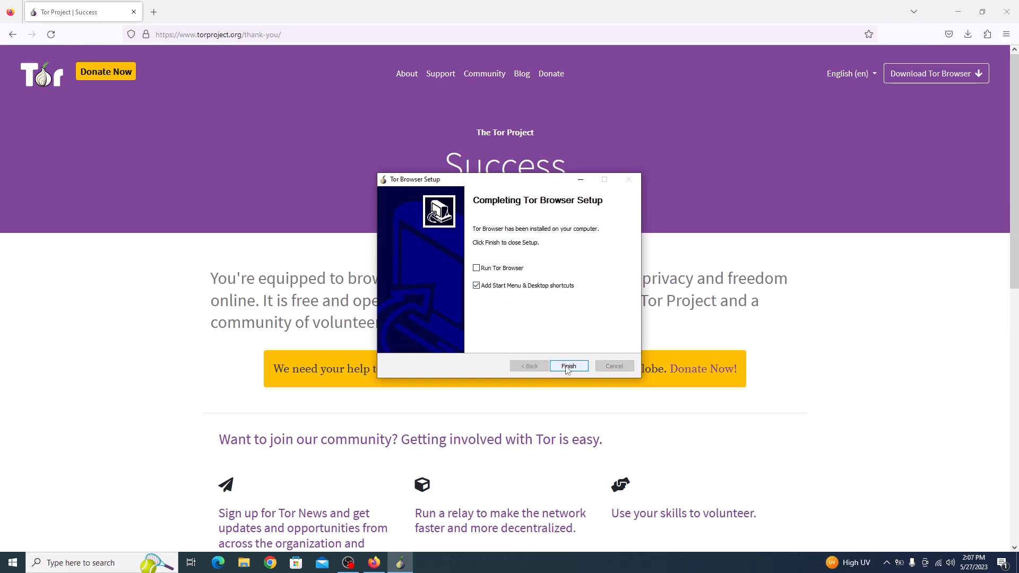
click(568, 365)
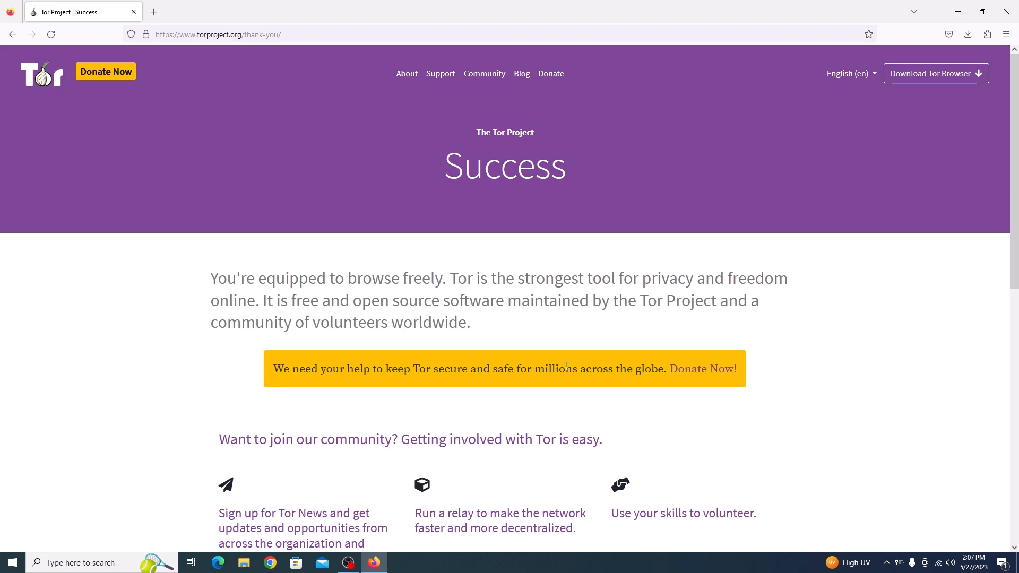
Minimize Firefox and launch Tor Browser from its desktop shortcut
click(981, 11)
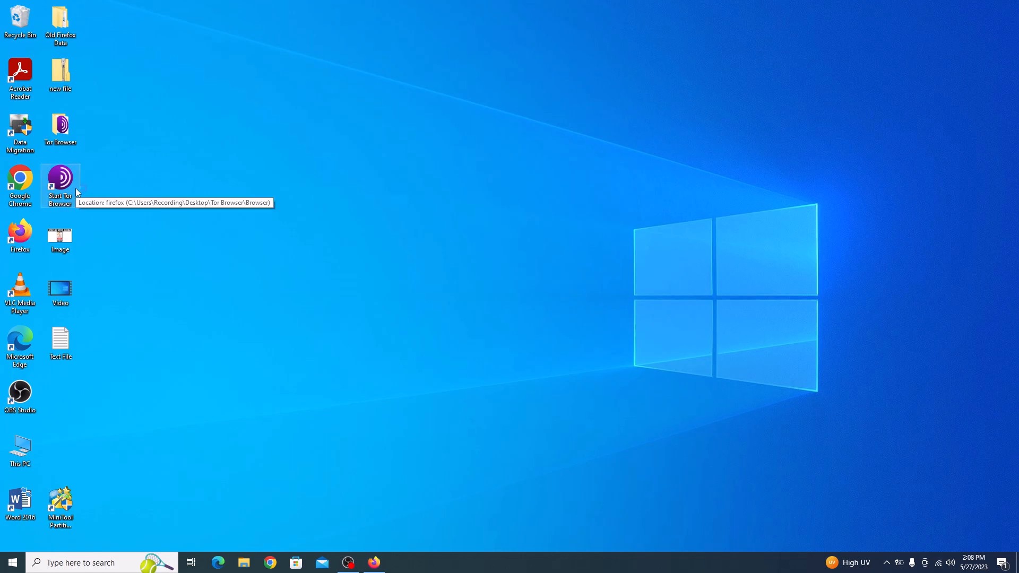
mouse_move(60, 185)
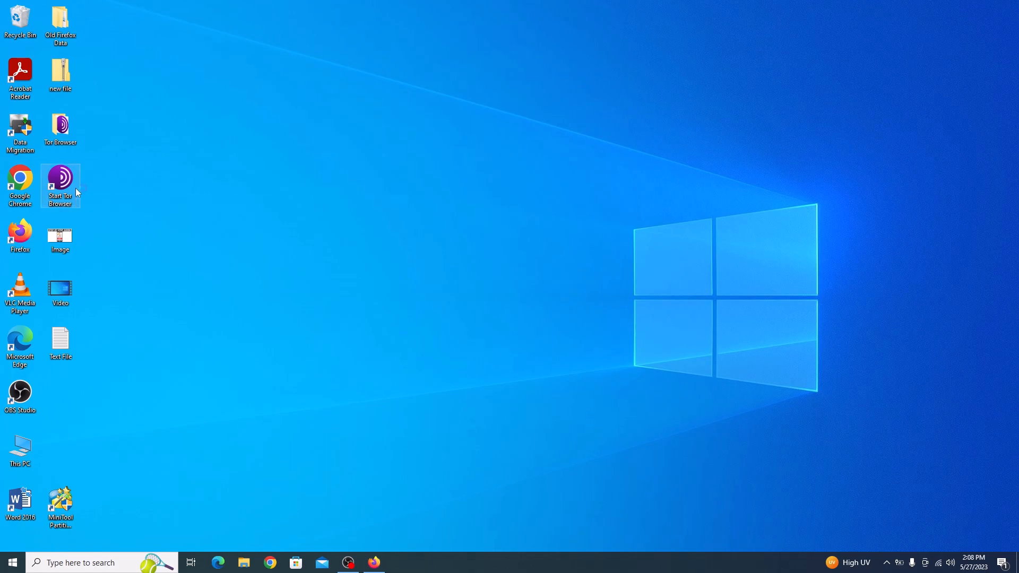
mouse_move(59, 185)
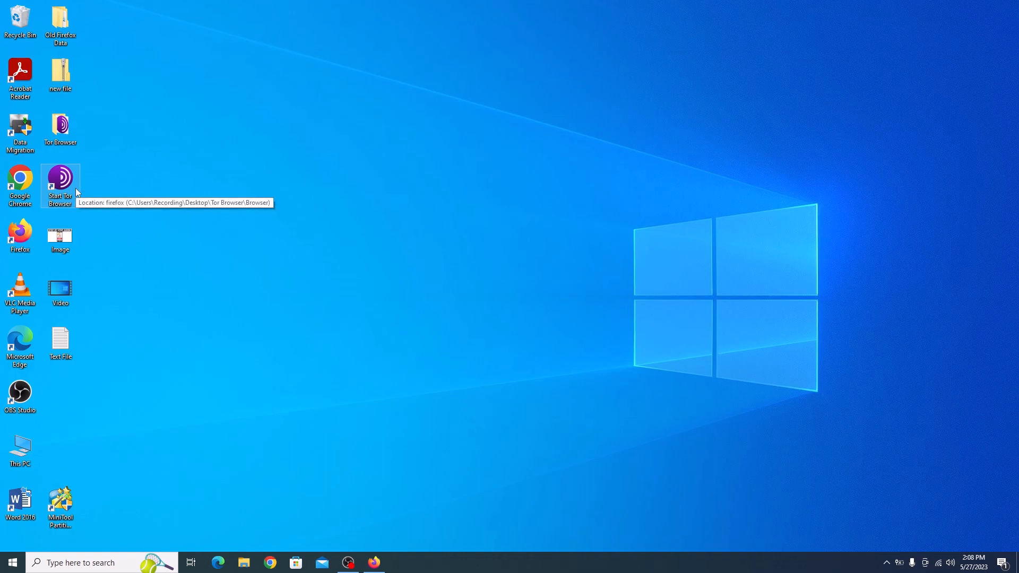
double_click(59, 181)
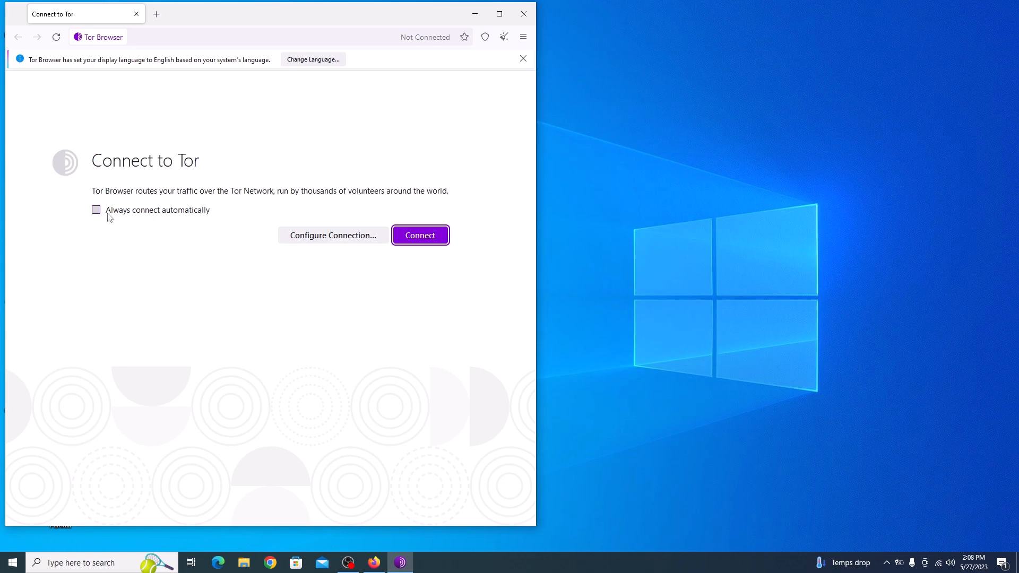
Enable 'Always connect automatically' and connect to the Tor network
click(96, 209)
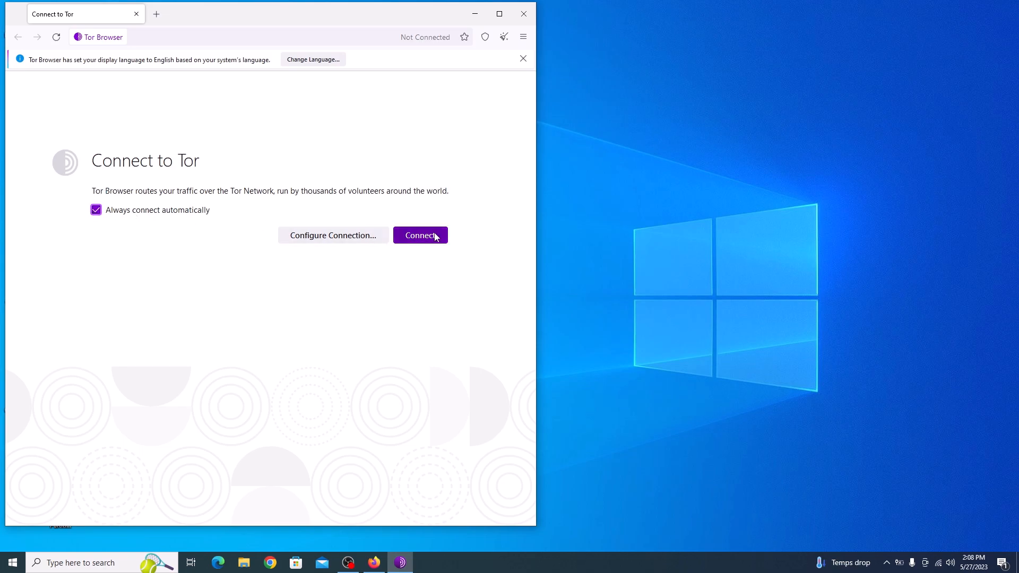
click(419, 235)
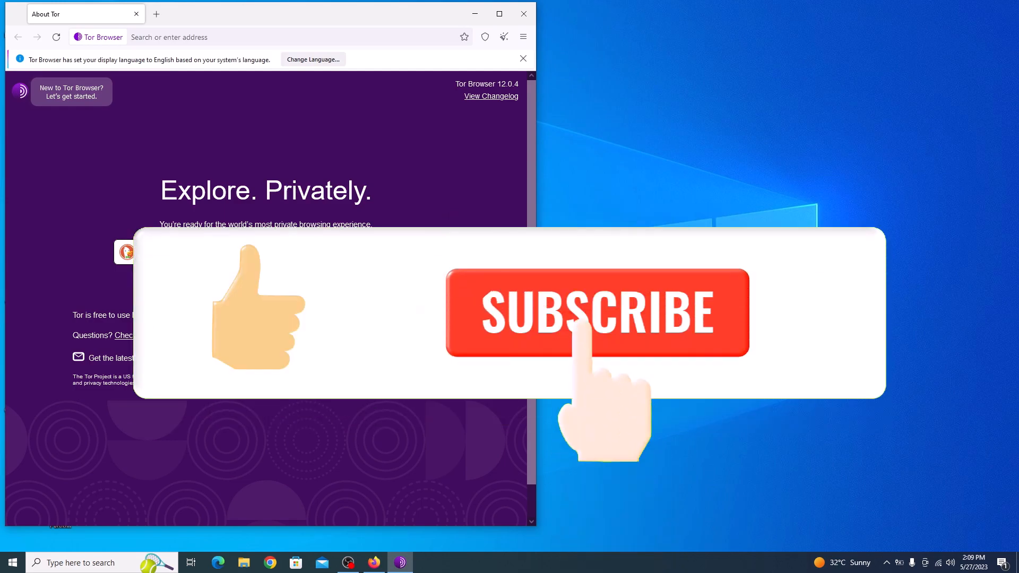
Click on the loaded Explore. Privately. home page once connected
click(596, 312)
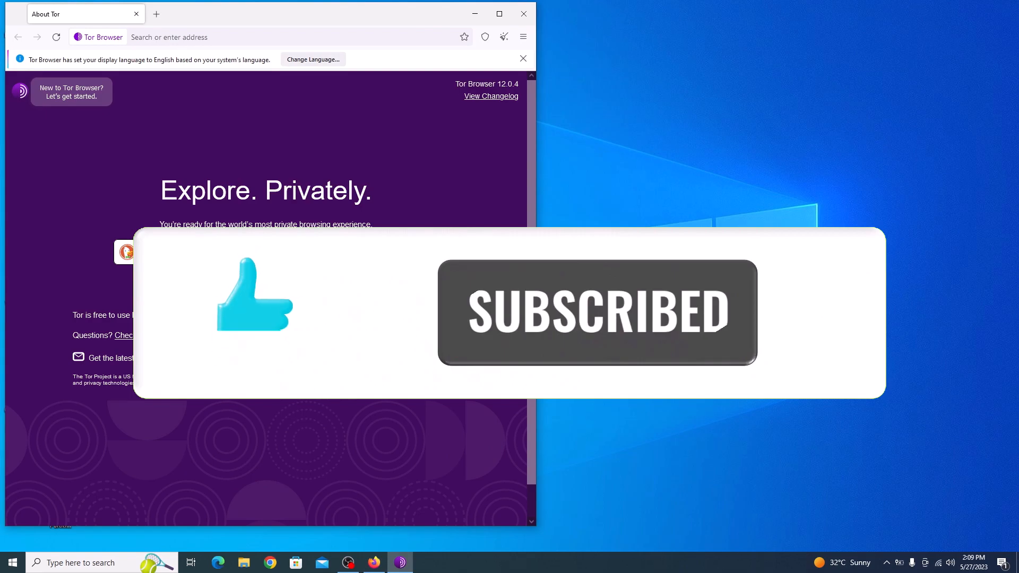